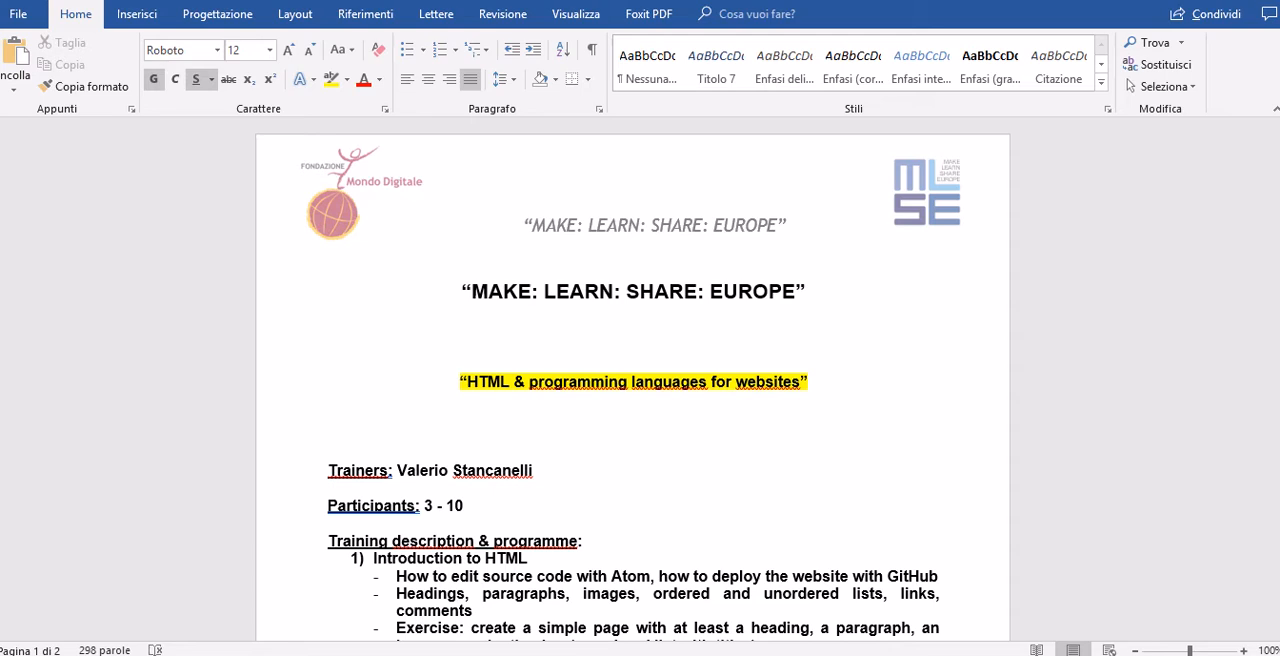
mouse_move(108, 130)
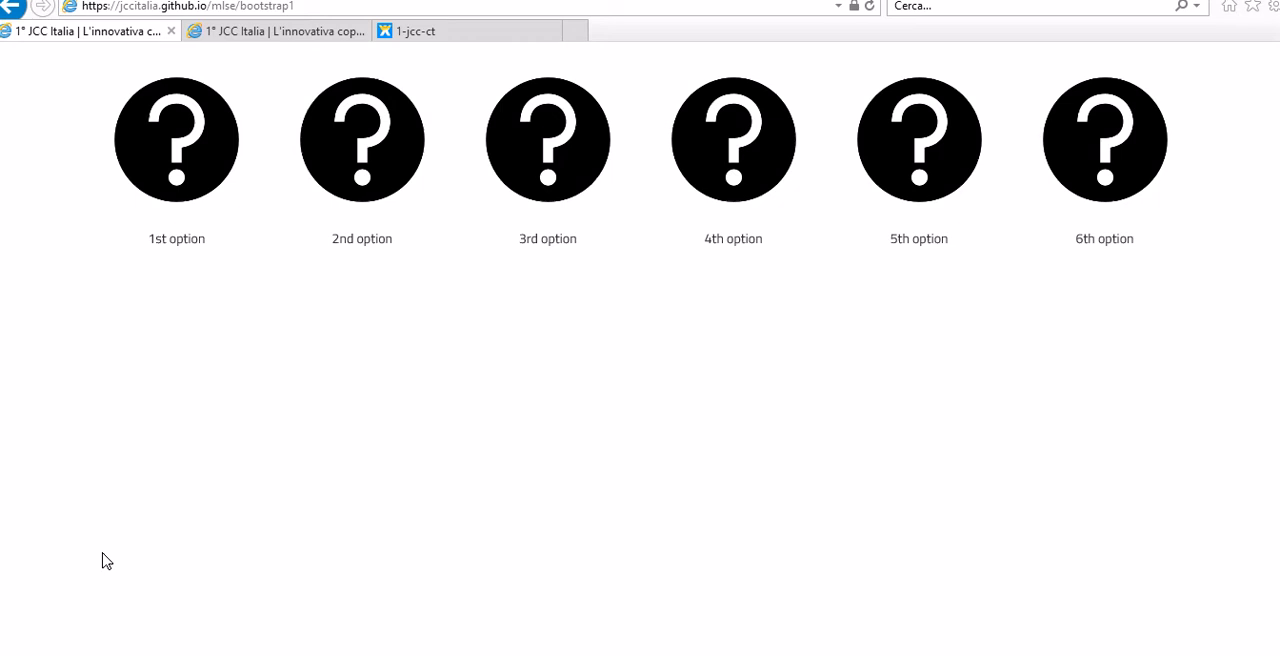
mouse_move(520, 486)
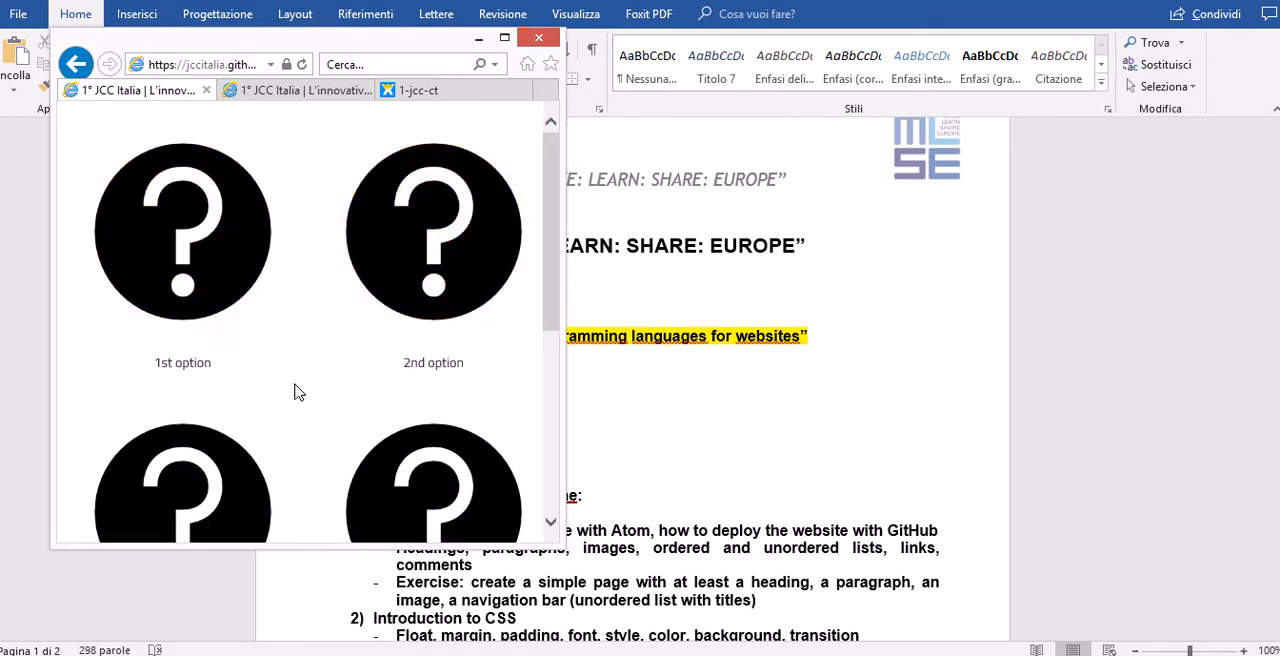
mouse_move(564, 552)
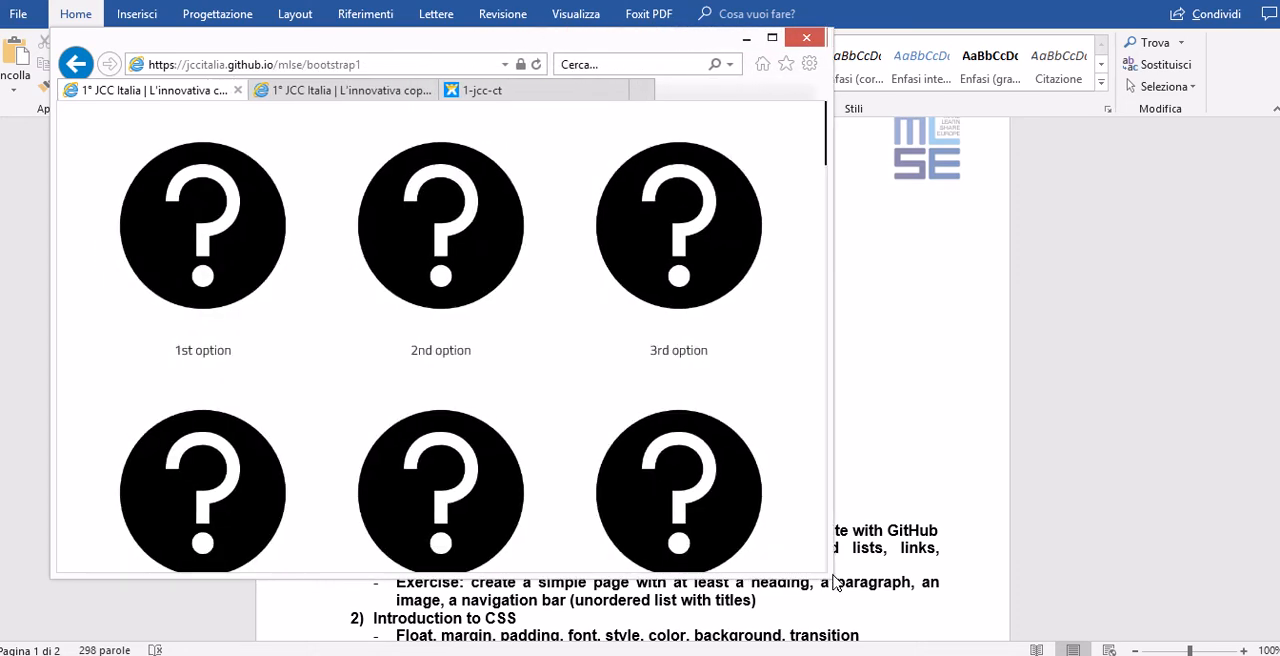
- Widen then maximize the browser so all six grid options sit in one row
click(772, 38)
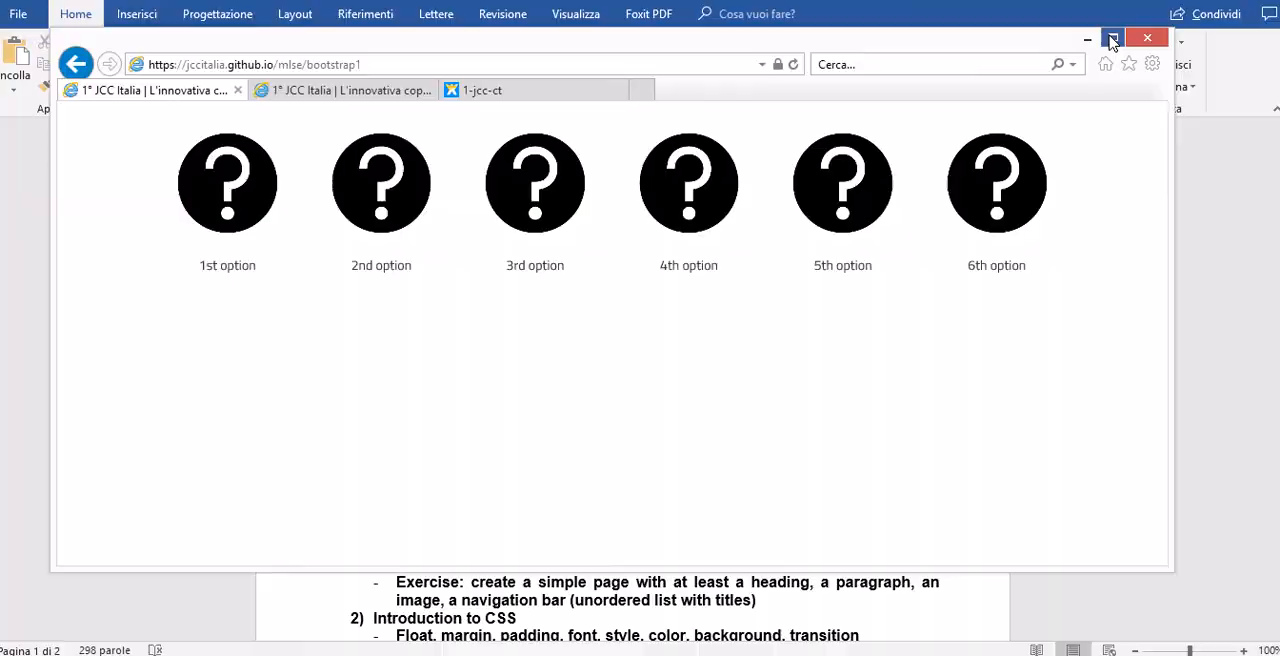
click(1112, 38)
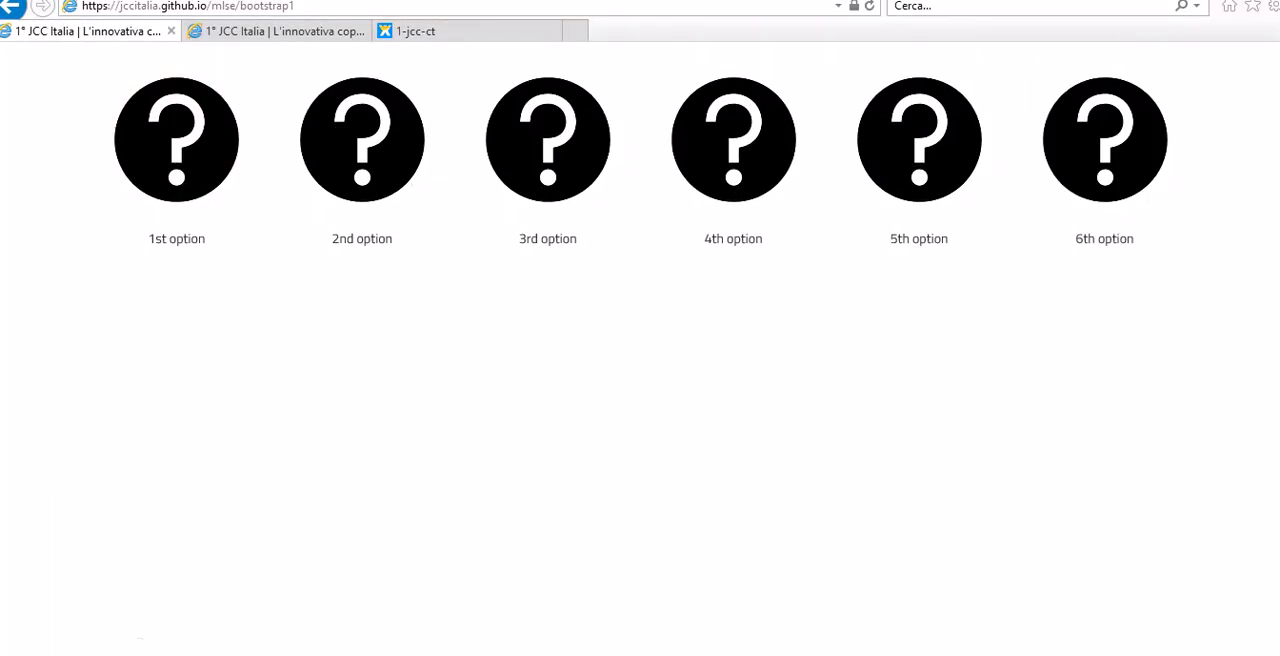
mouse_move(140, 144)
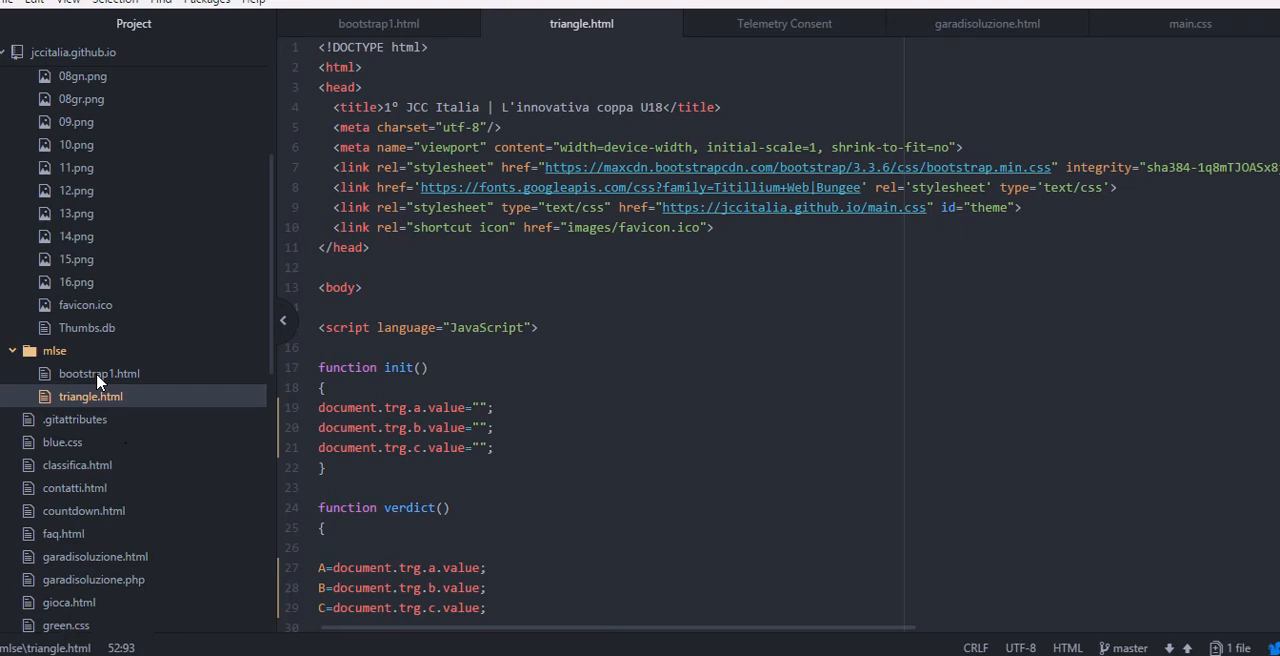
- Show bootstrap1.html from the mlse project and scan its six figure elements
click(100, 372)
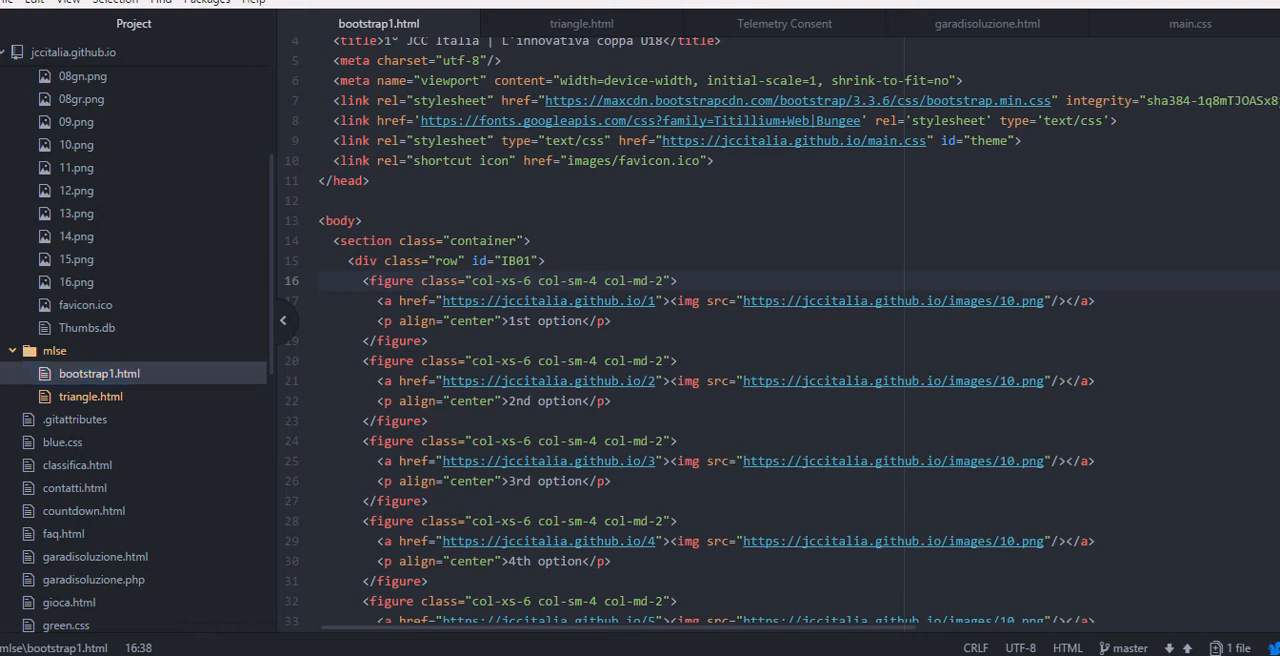
mouse_move(470, 238)
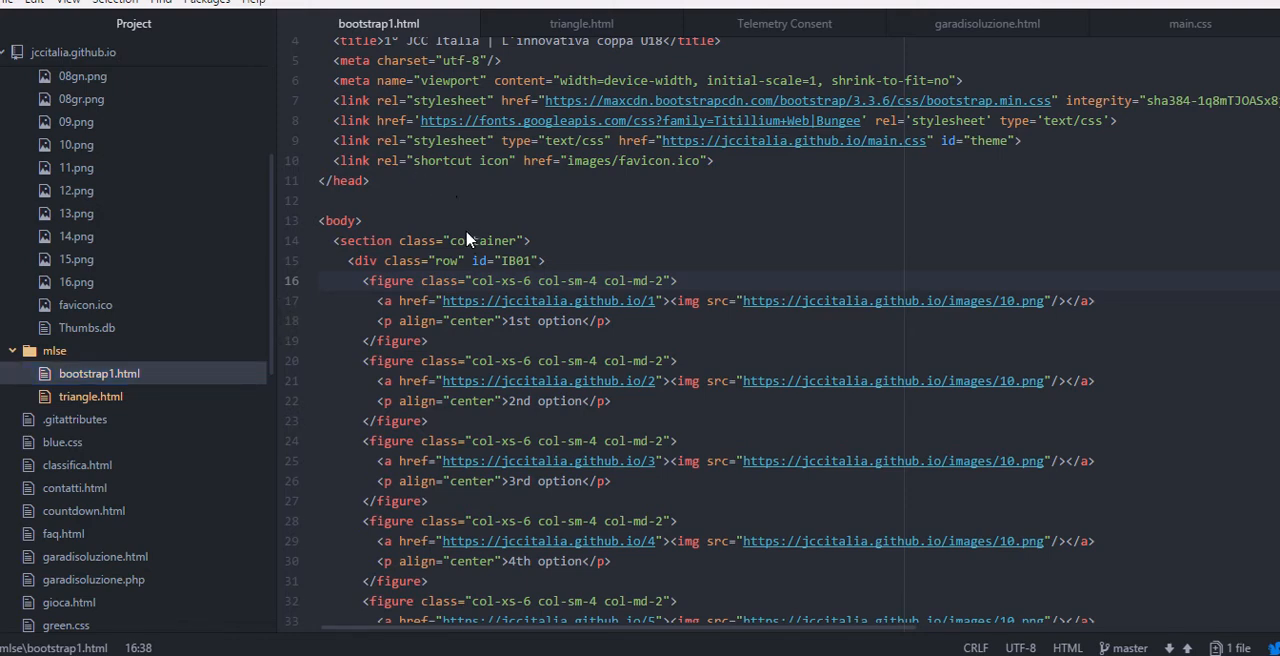
scroll(down, 3)
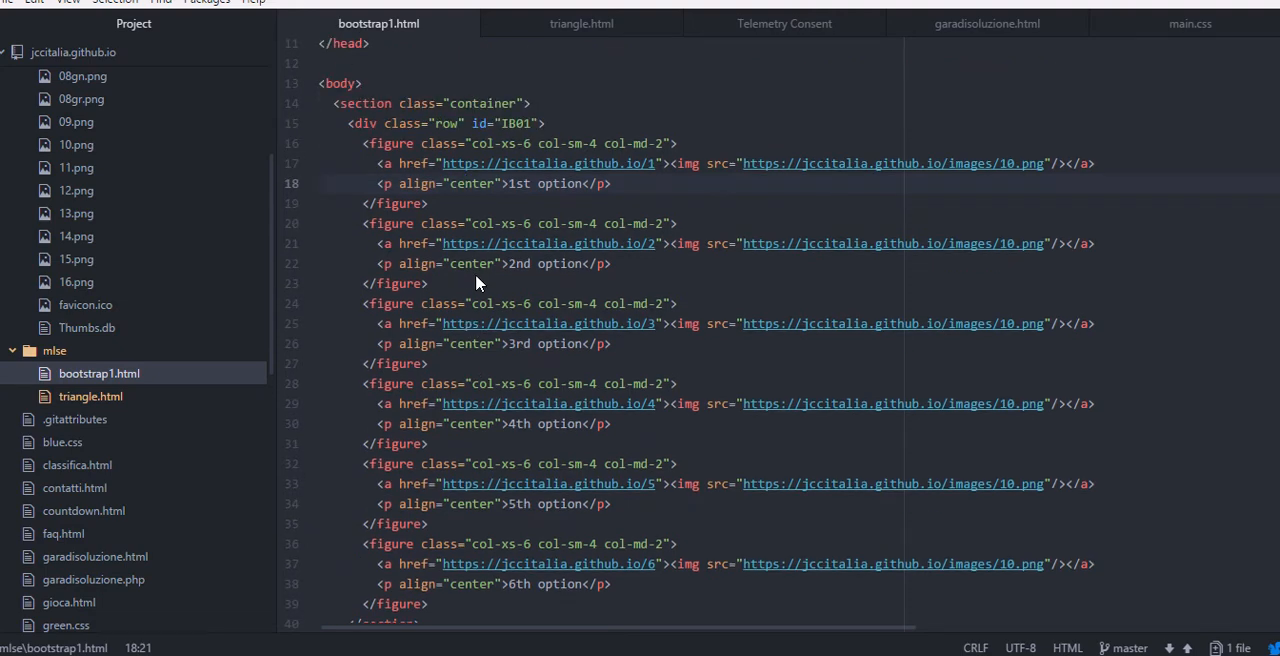
scroll(up, 3)
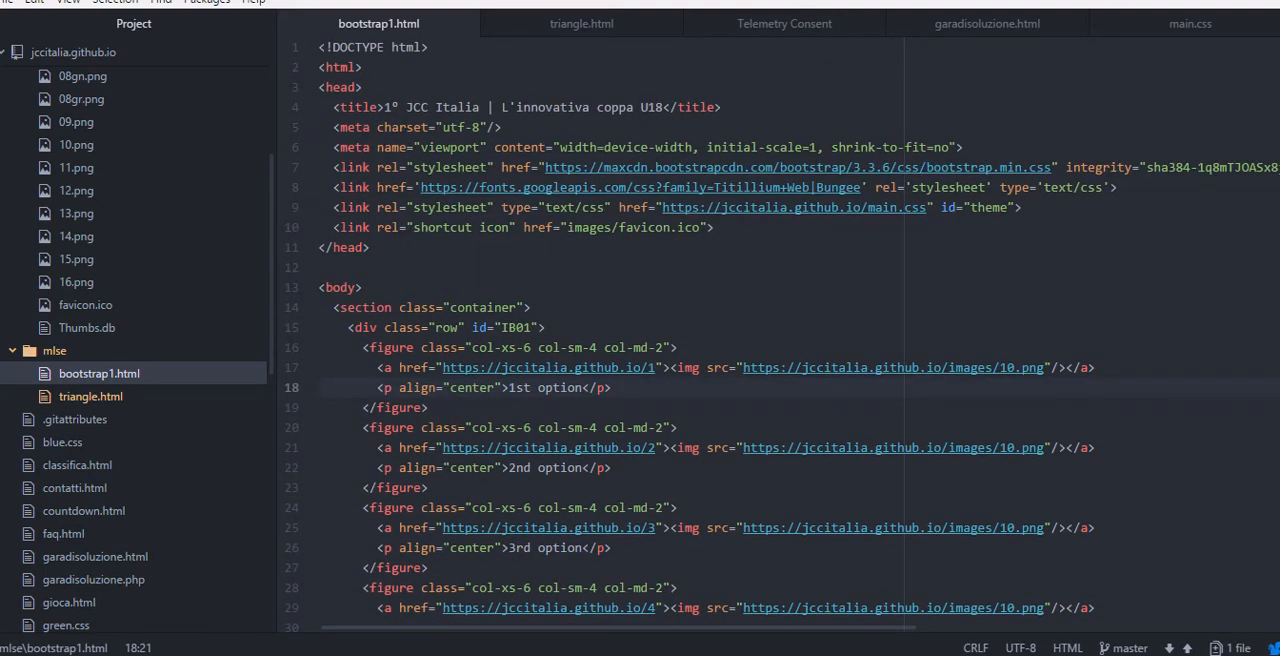
mouse_move(548, 316)
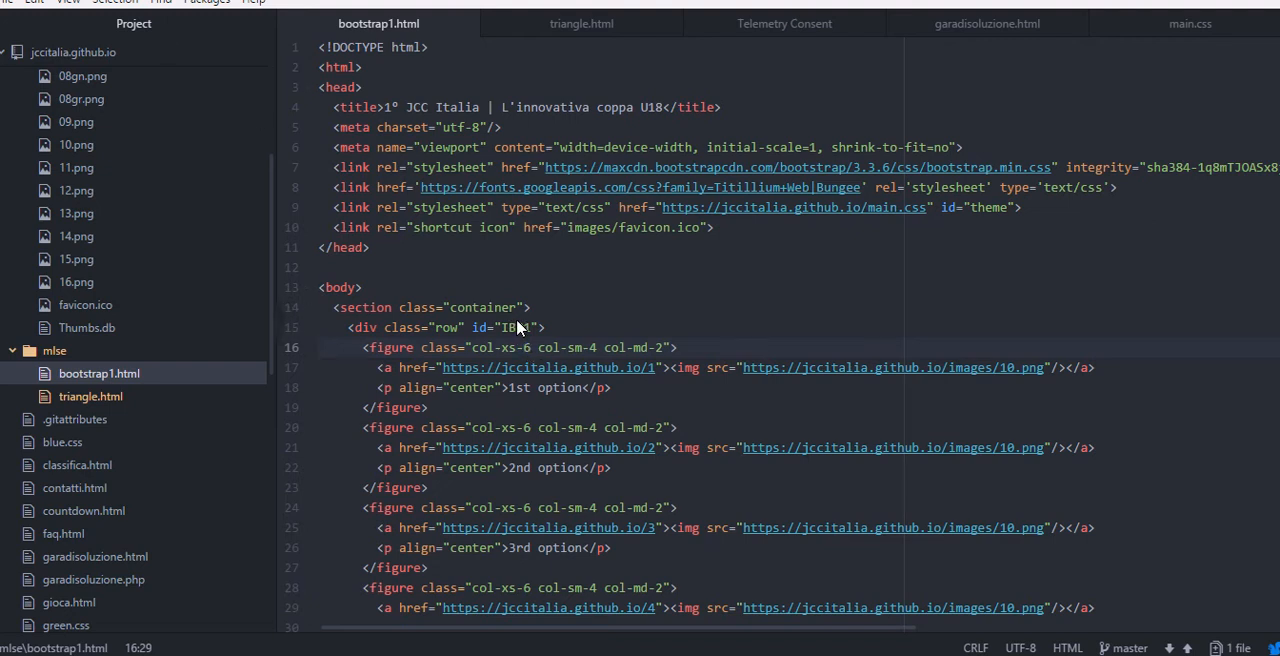
- Point out the row's IB01 id and the col-sm-4 and col-md-2 column classes
click(522, 348)
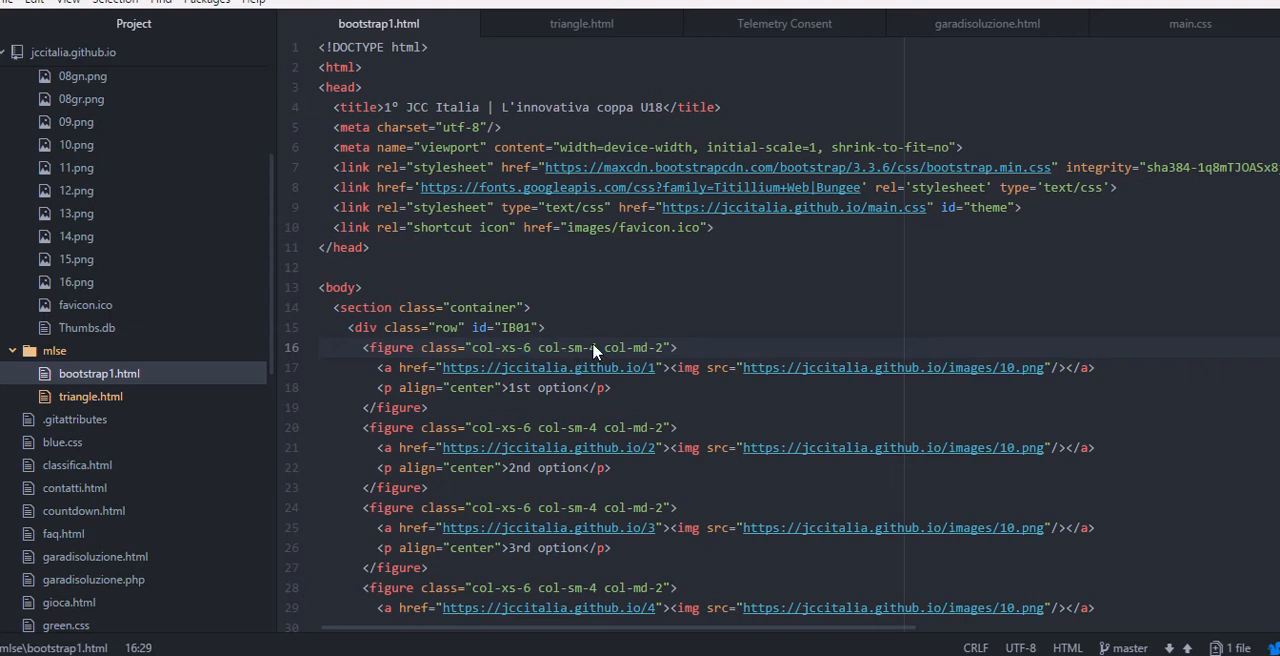
click(524, 348)
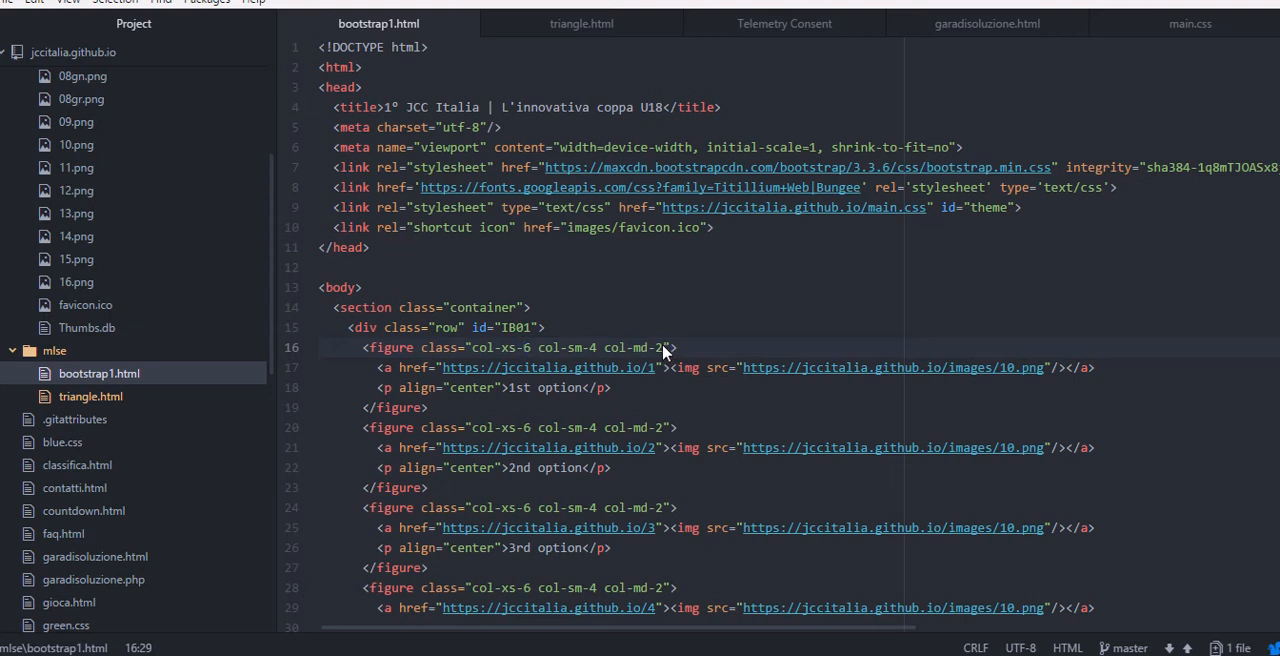
click(524, 348)
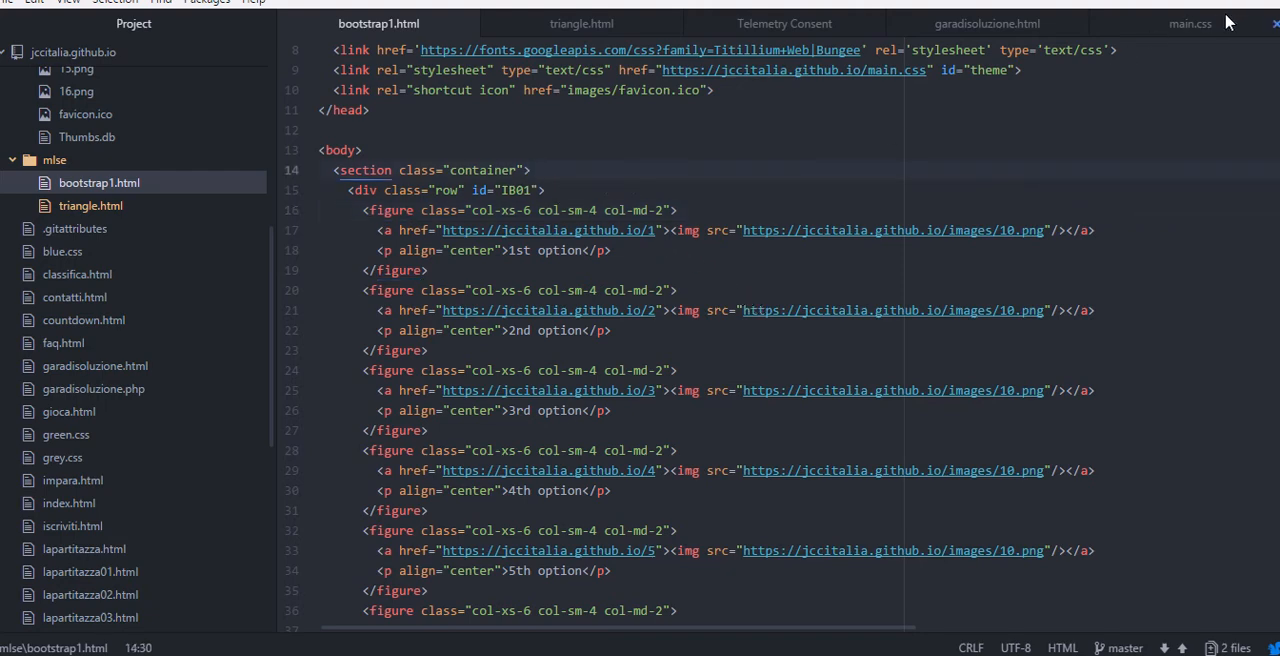
- Show main.css with the #IB01 img transition and img:hover orange background rules
click(1190, 24)
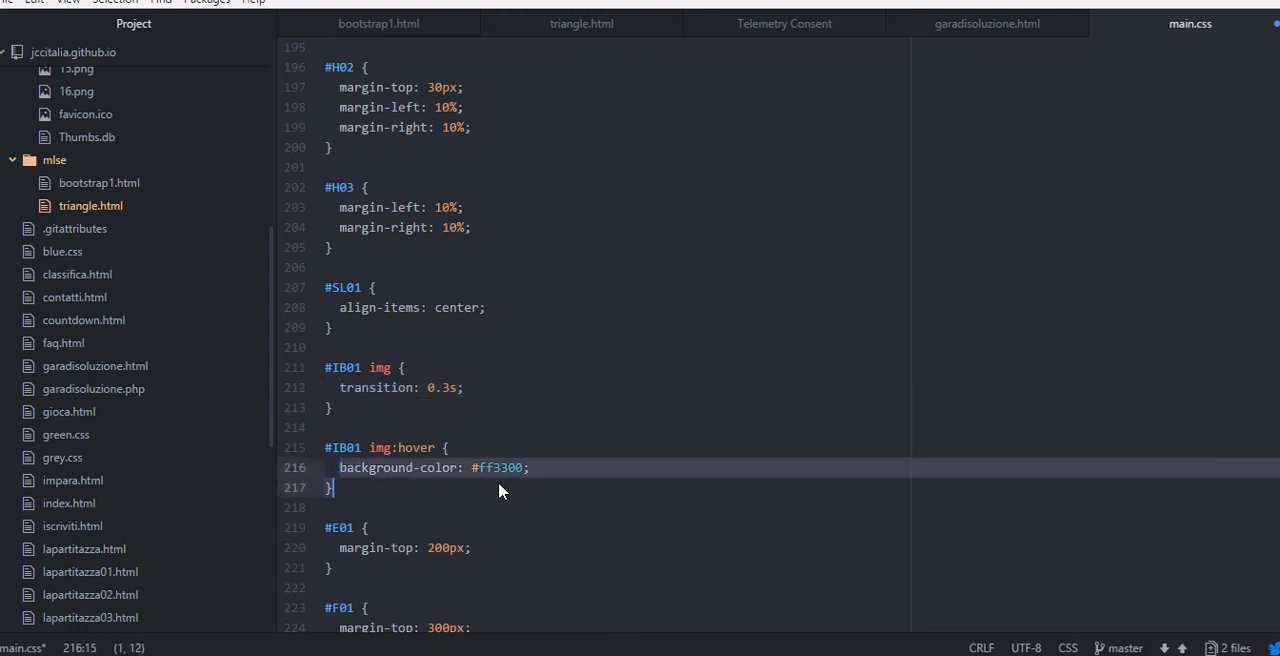
click(448, 448)
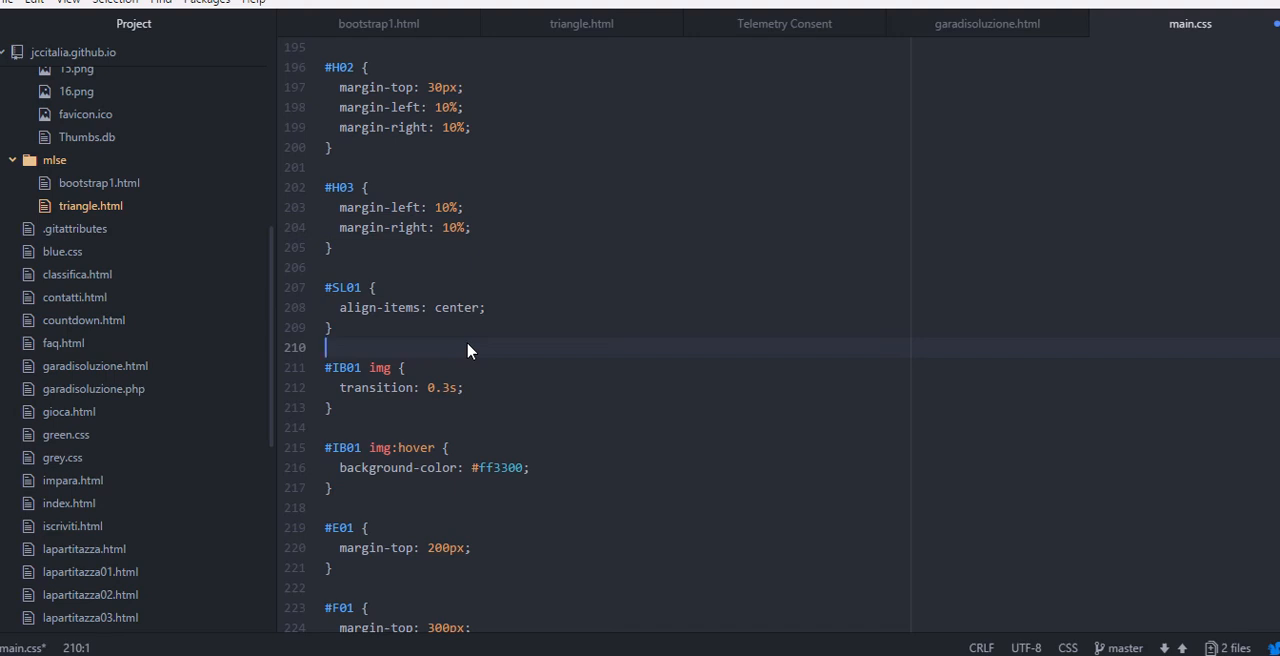
mouse_move(390, 388)
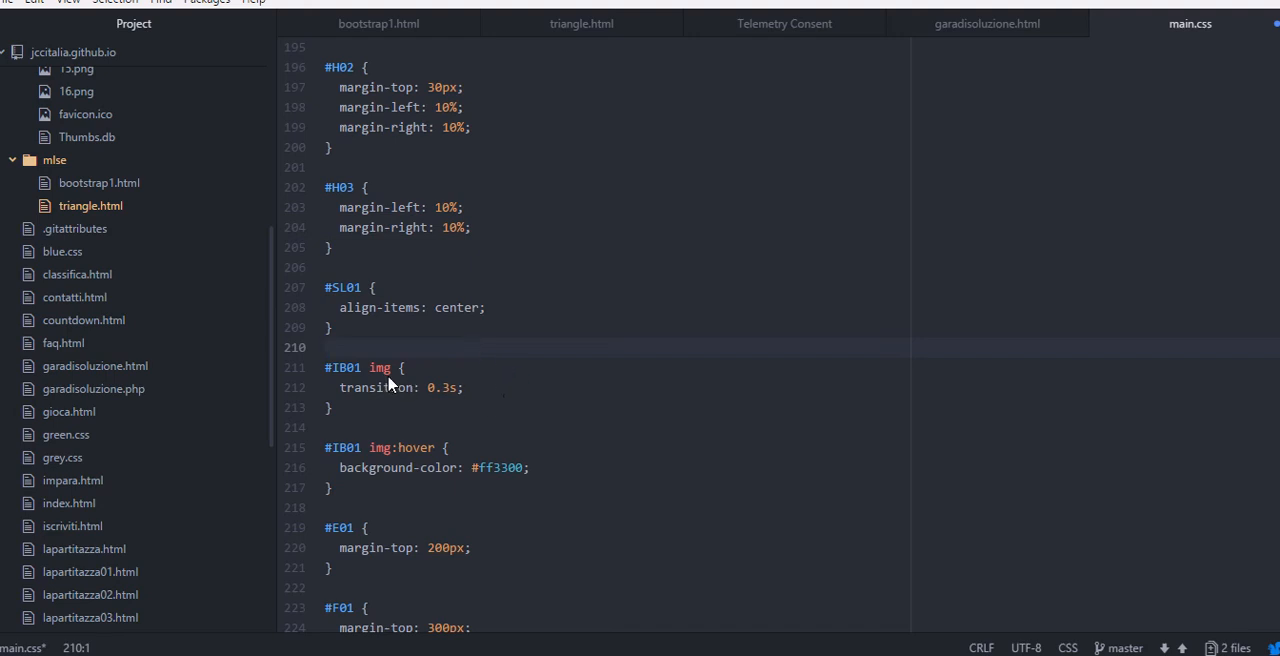
mouse_move(176, 148)
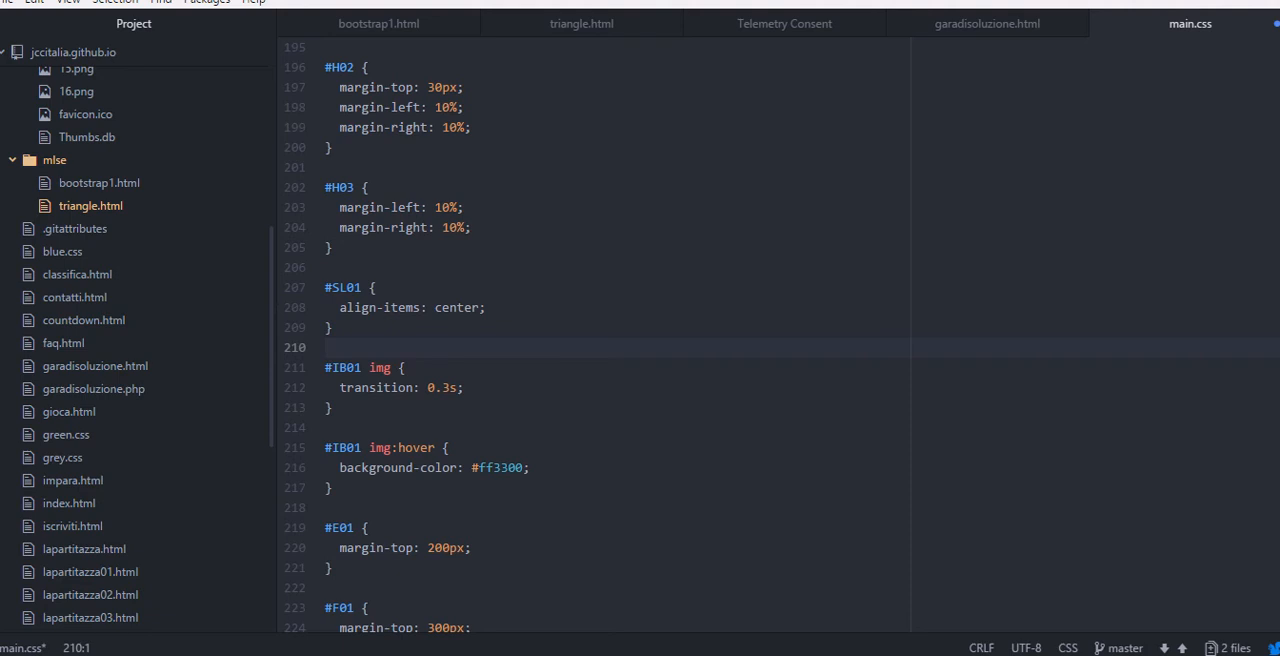
click(90, 204)
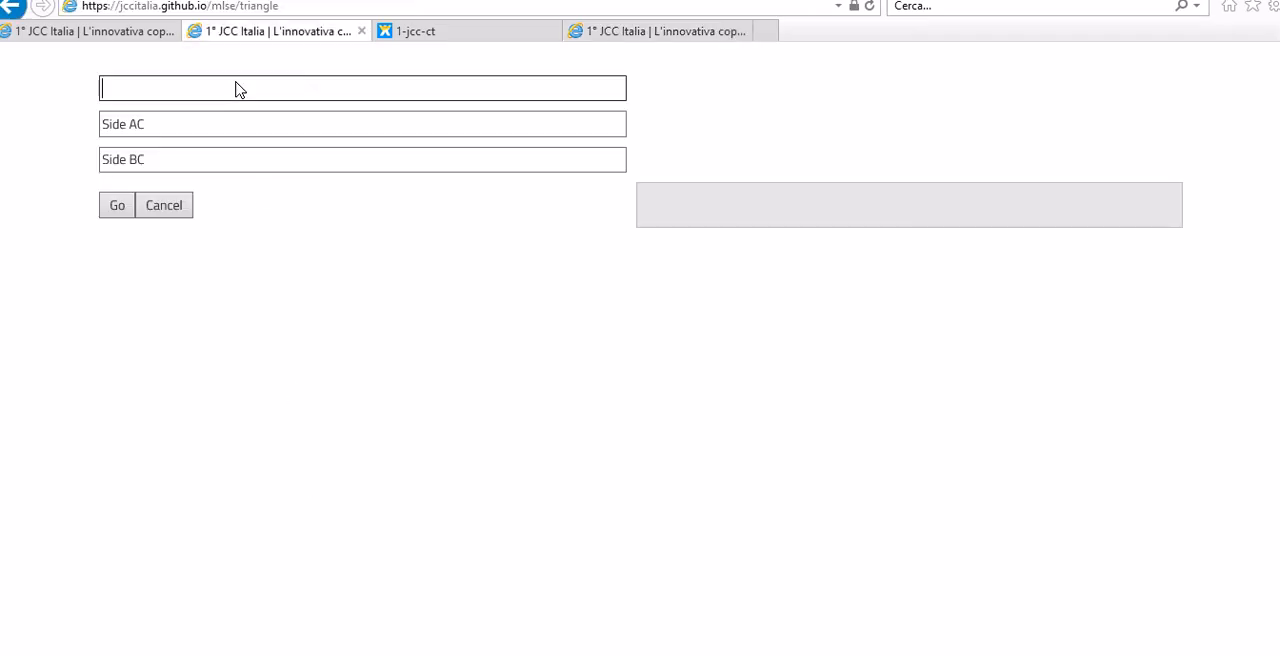
- Compute the triangle area for sides 3, 4, 5 and then for 5, 12, 13
text(3)
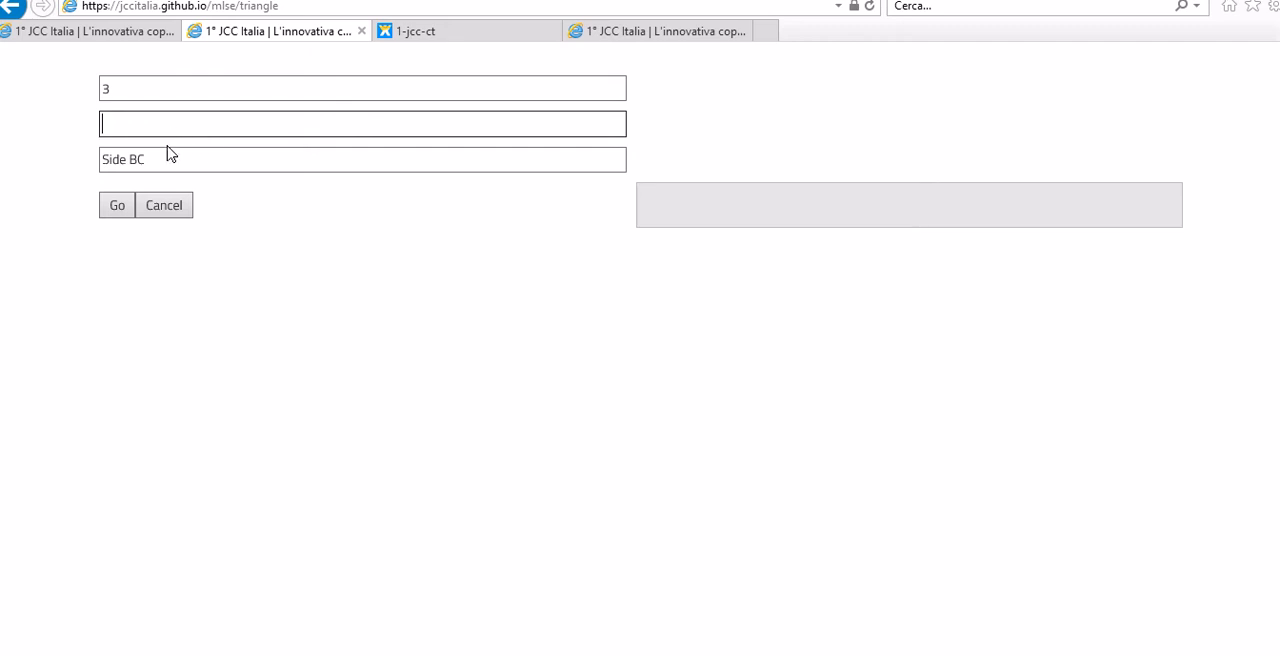
text(4)
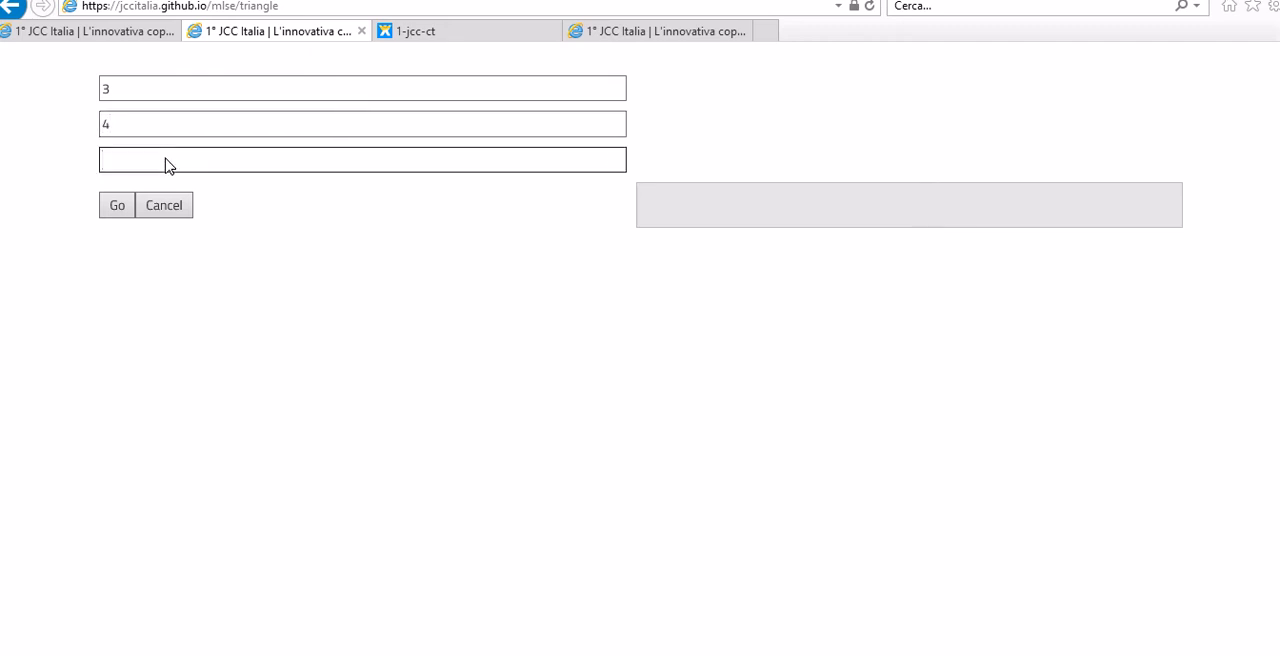
text(5)
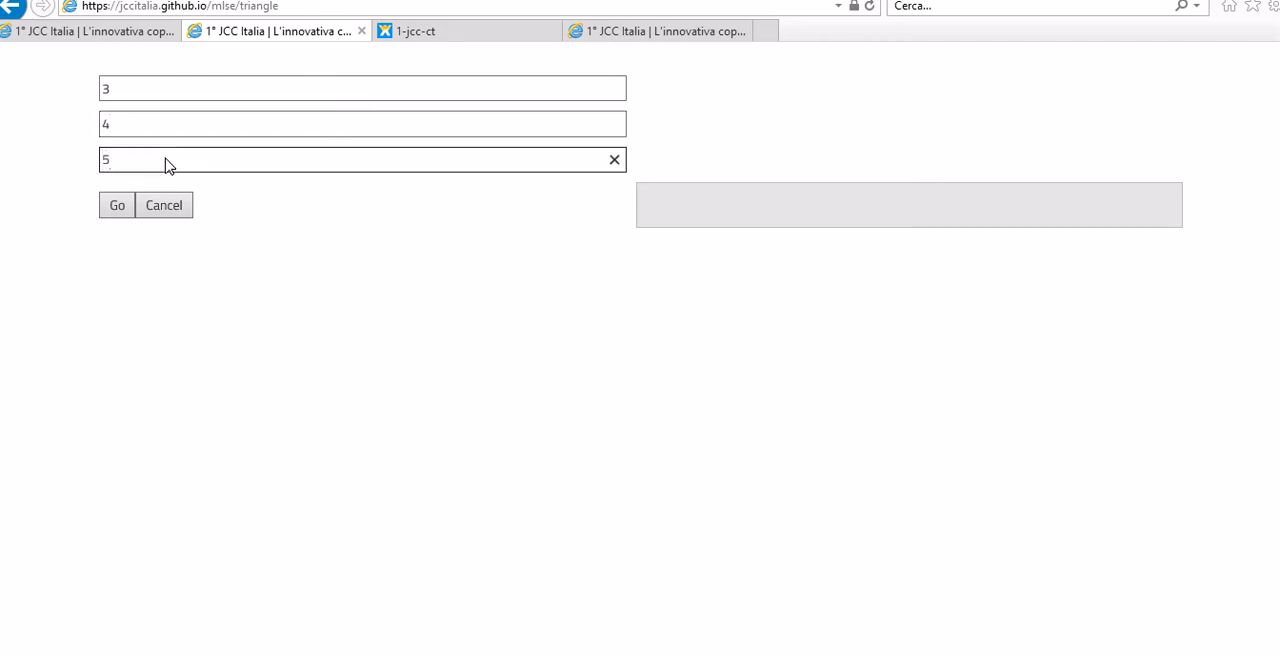
click(116, 204)
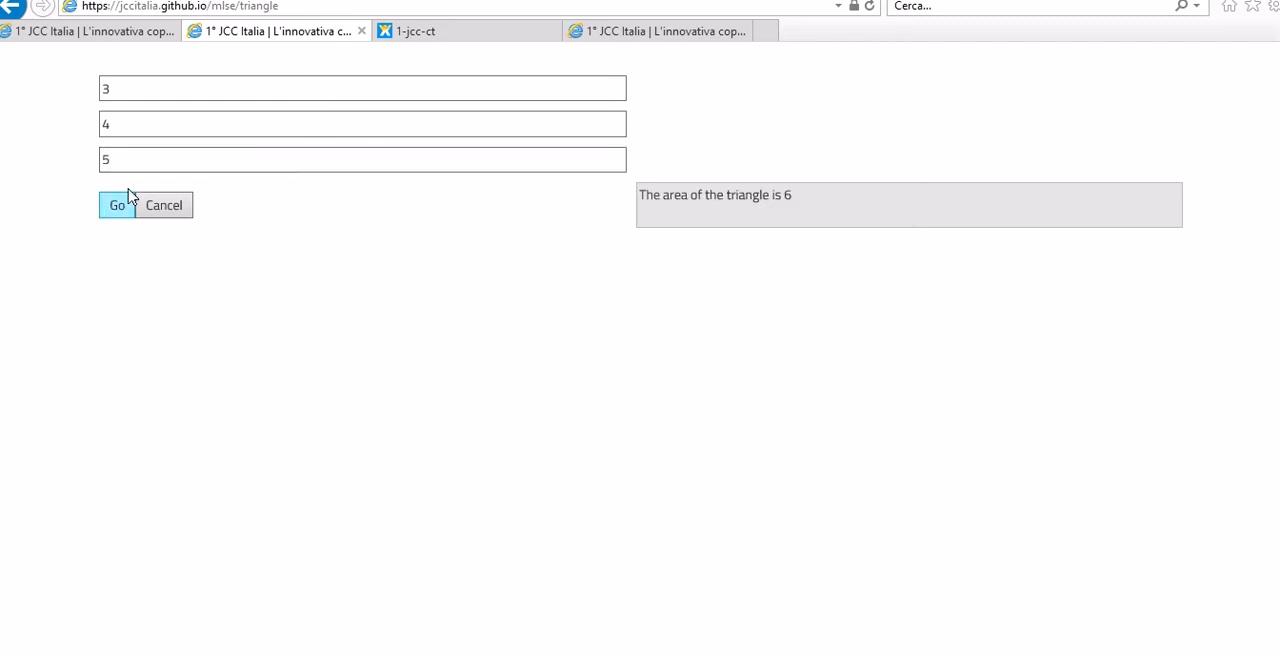
click(362, 88)
text(5)
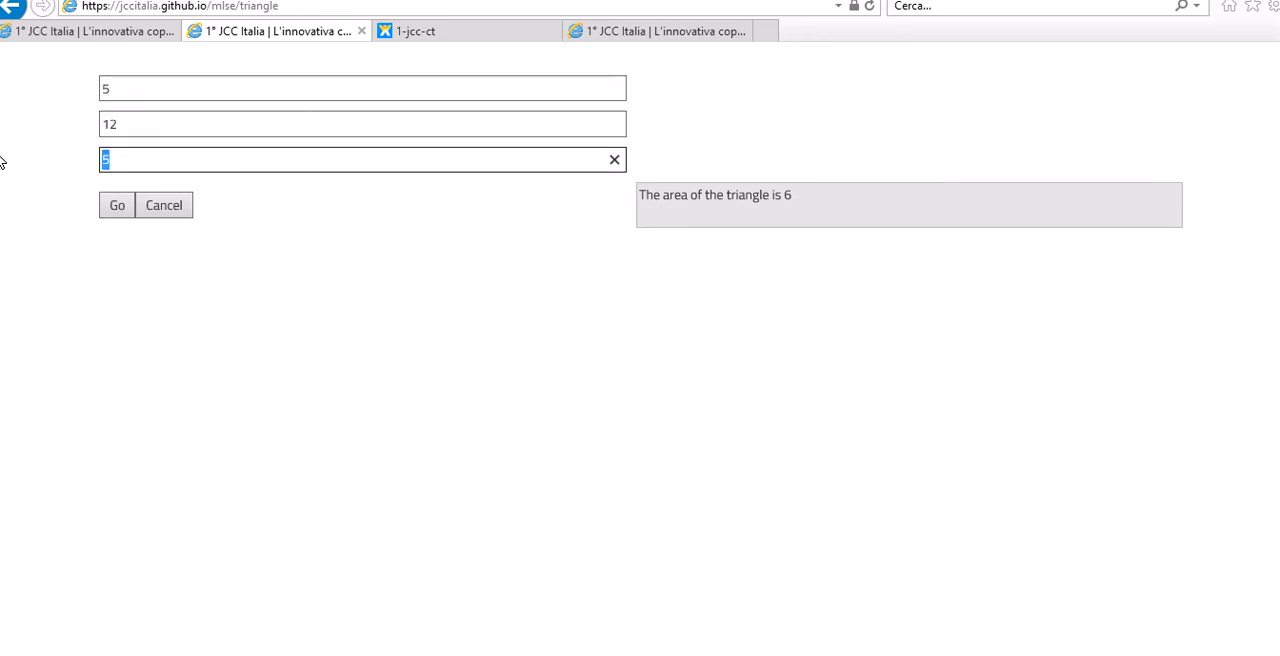
text(13)
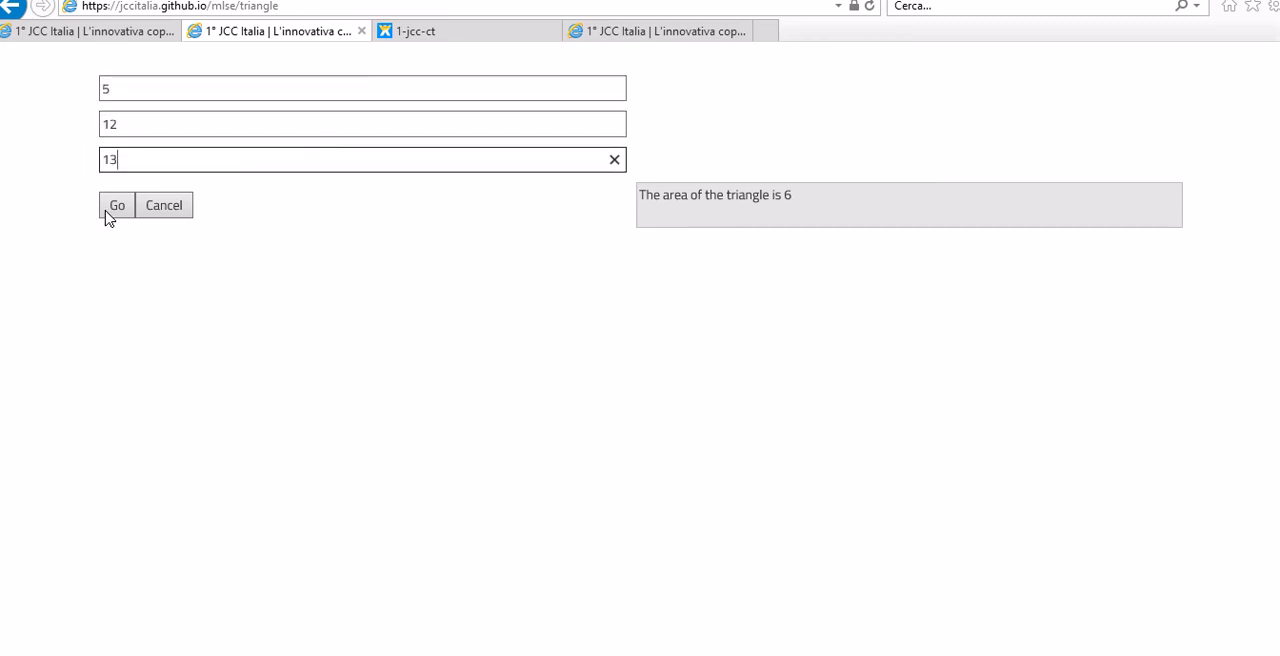
click(116, 204)
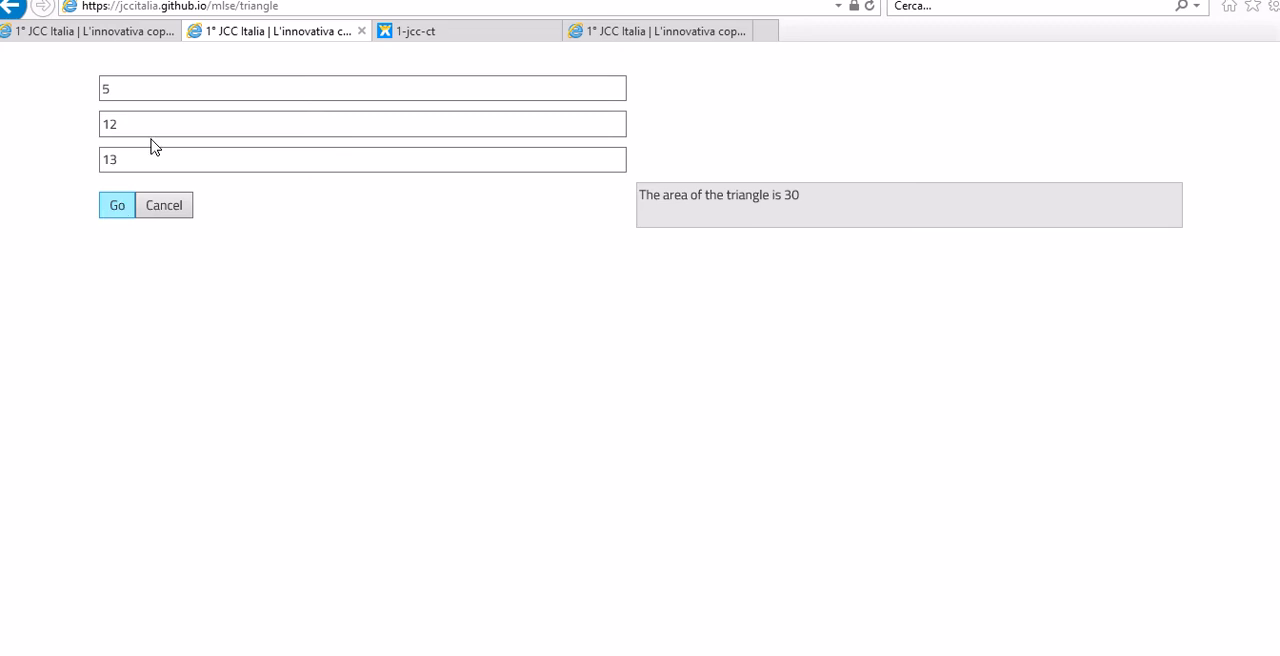
- Compute the area for sides 67, 35, 99
click(360, 88)
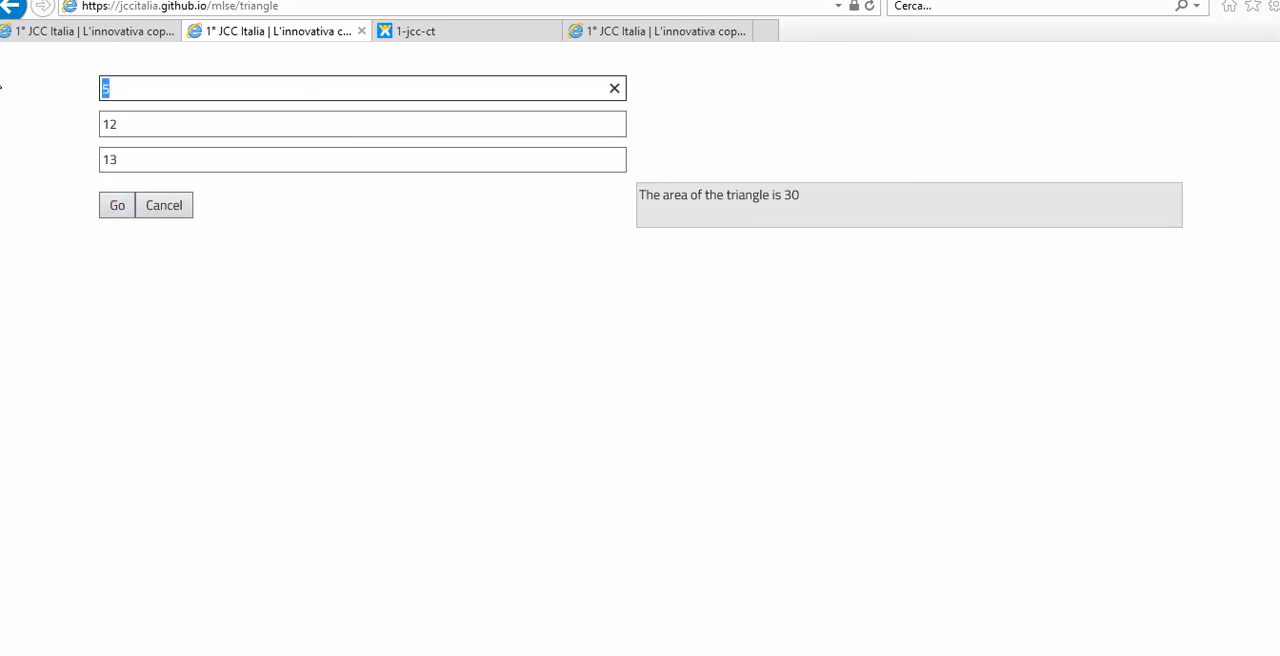
text(67)
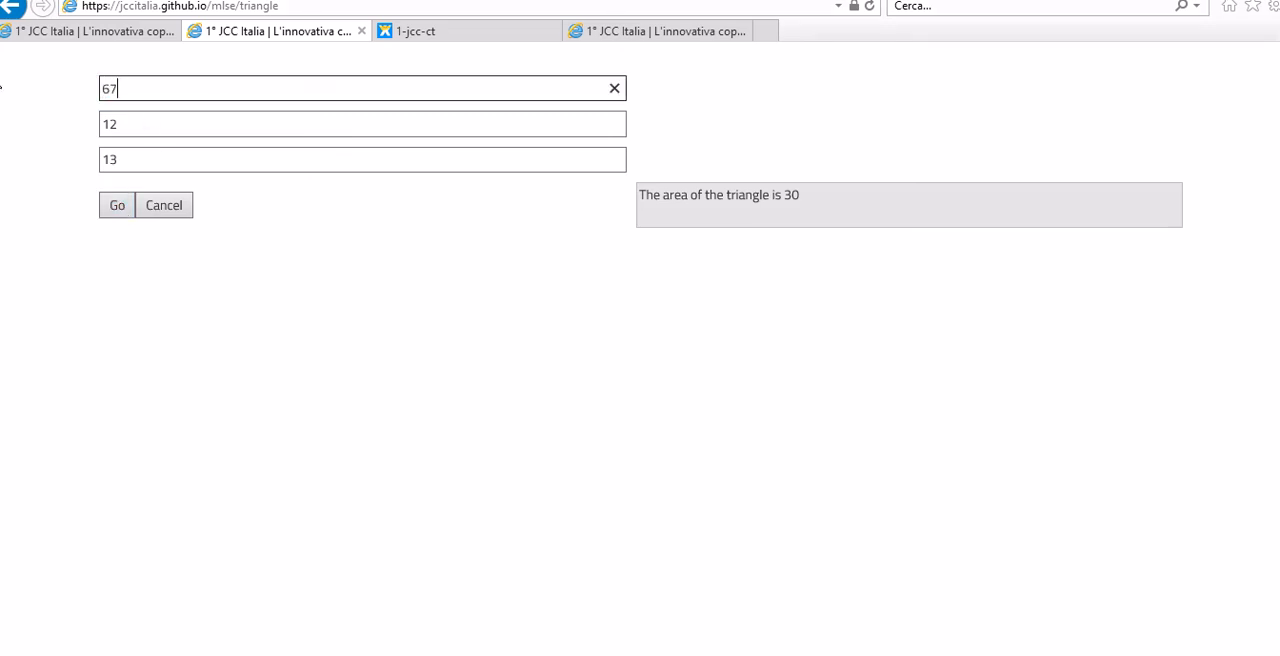
text(35)
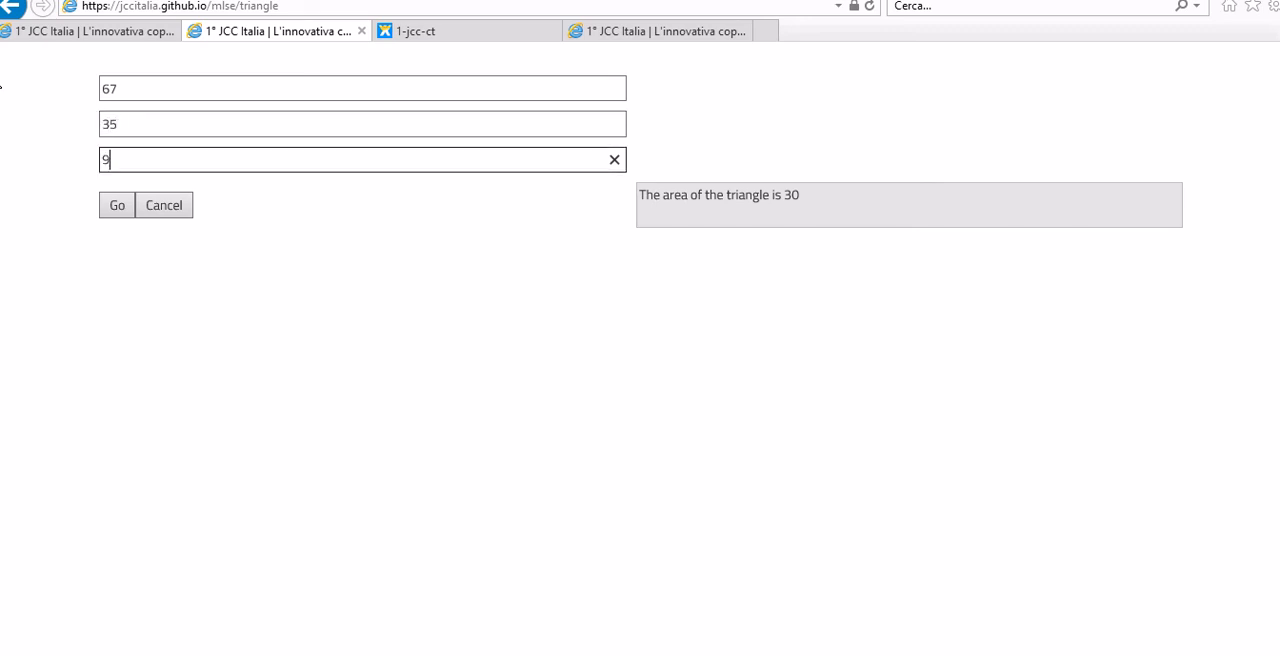
text(9)
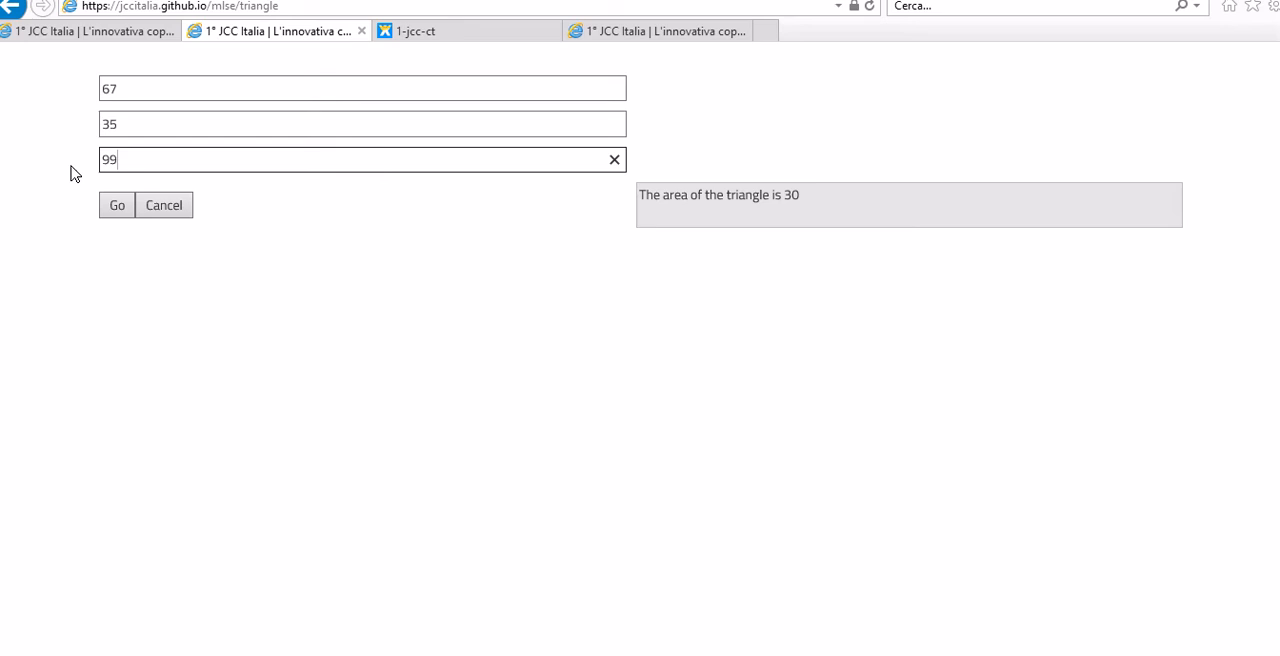
click(116, 204)
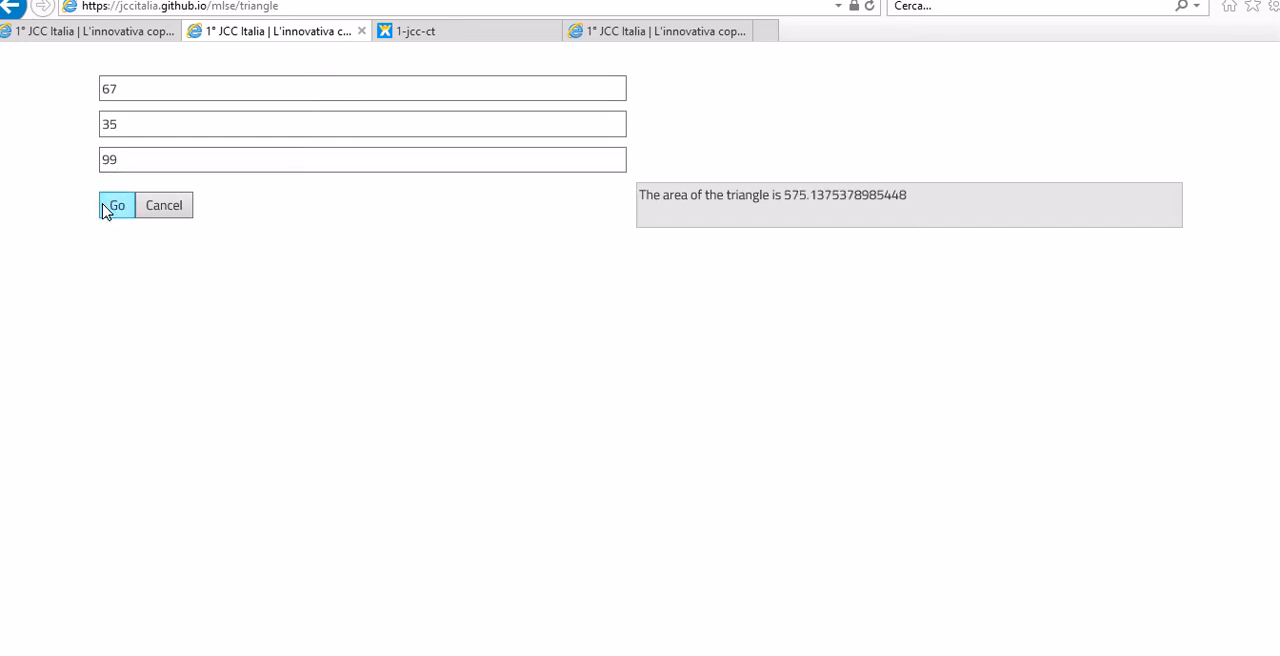
- Change the first side to 9000 so the calculator reports the triangle cannot exist
click(362, 88)
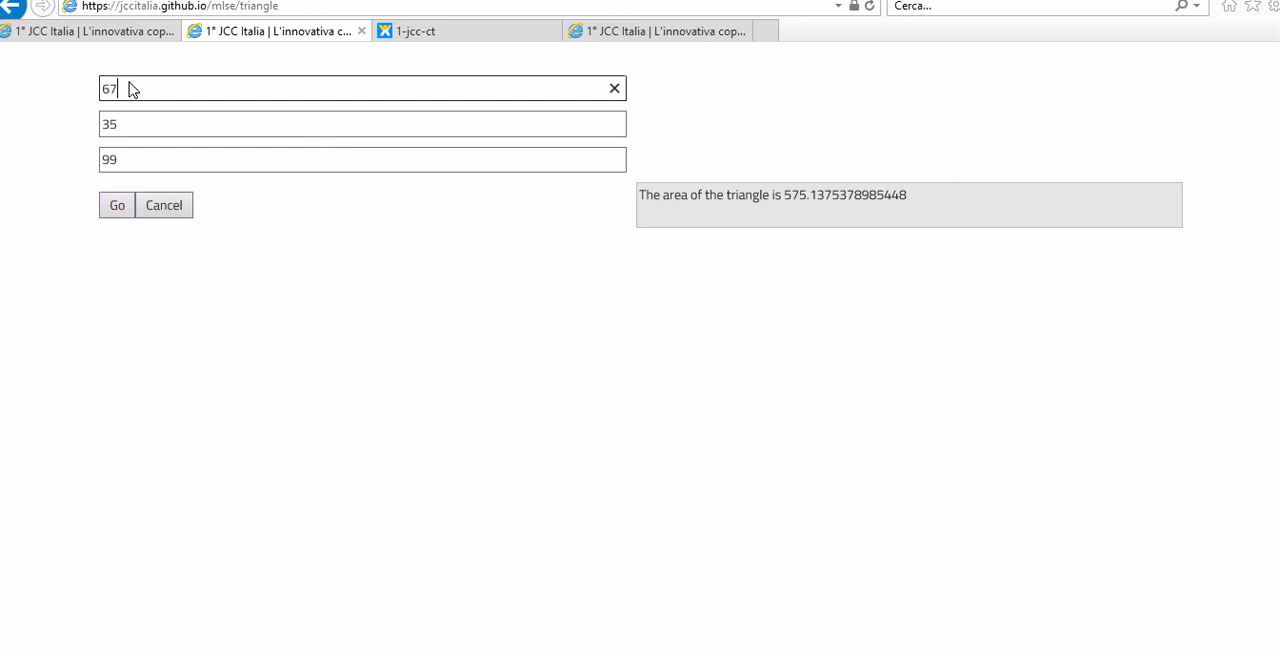
text(9)
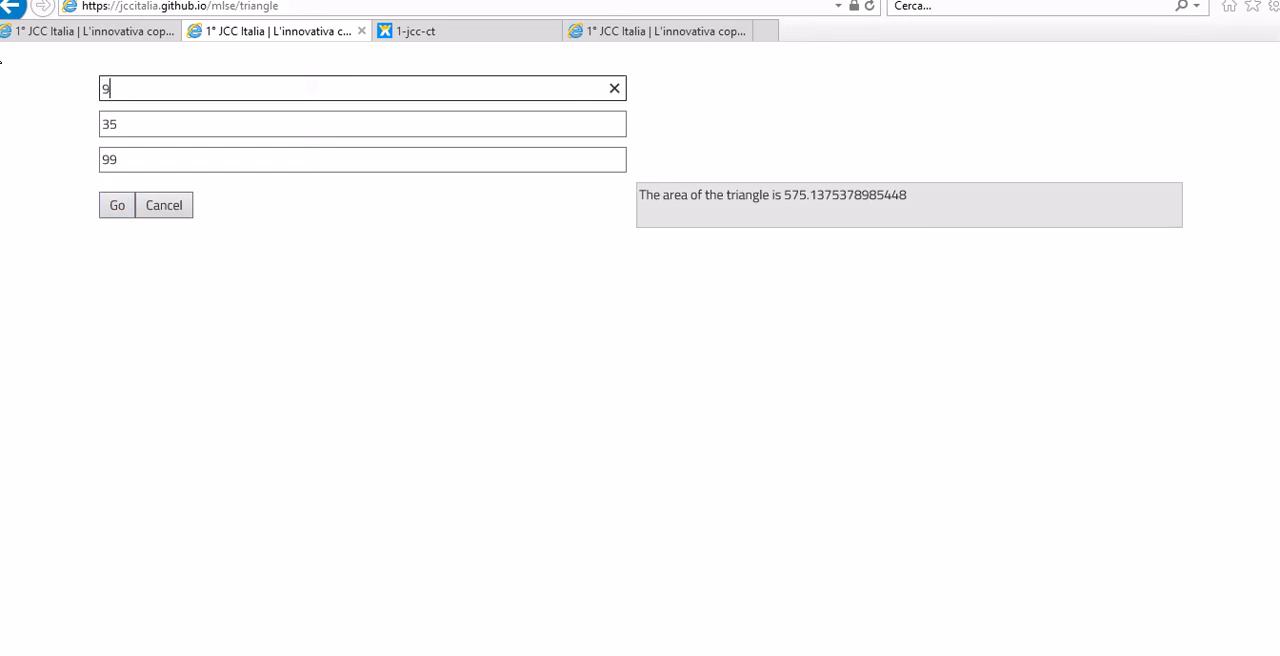
text(000)
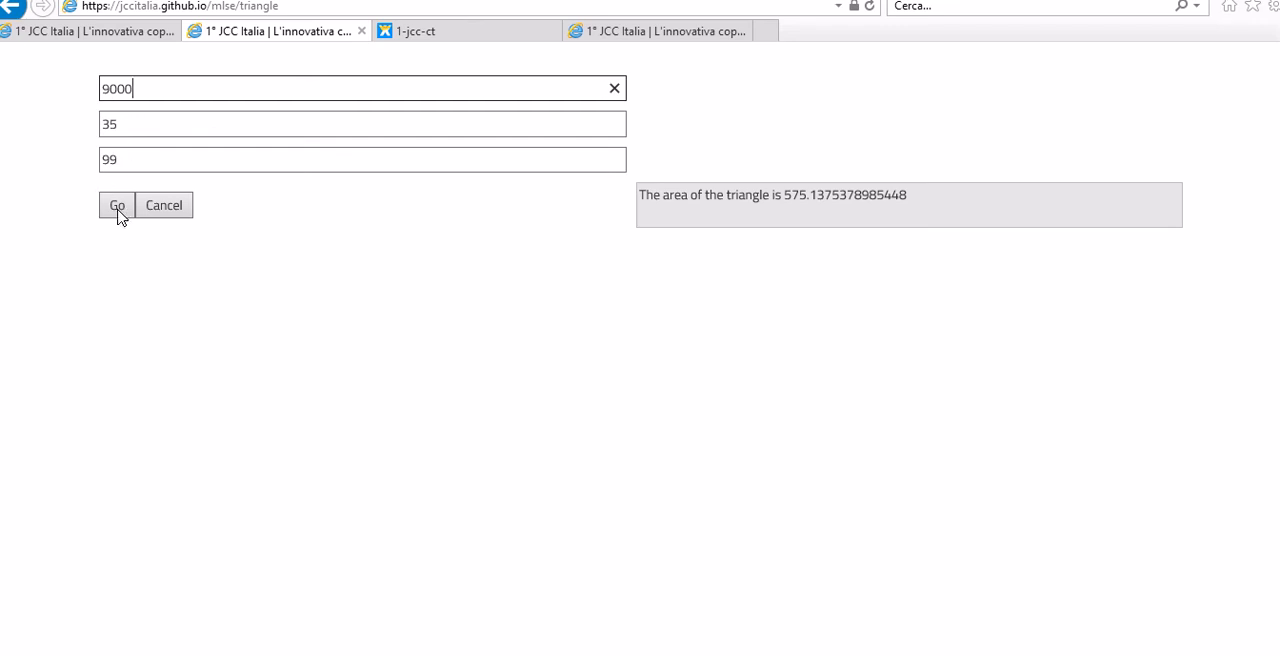
click(116, 204)
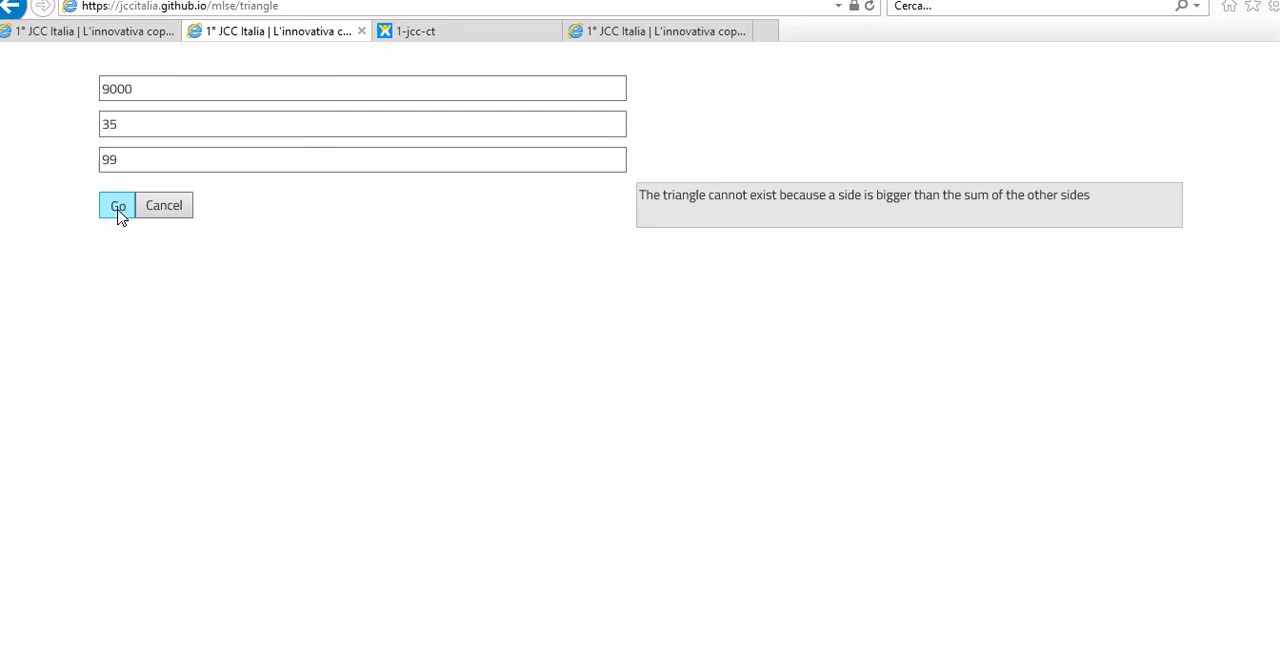